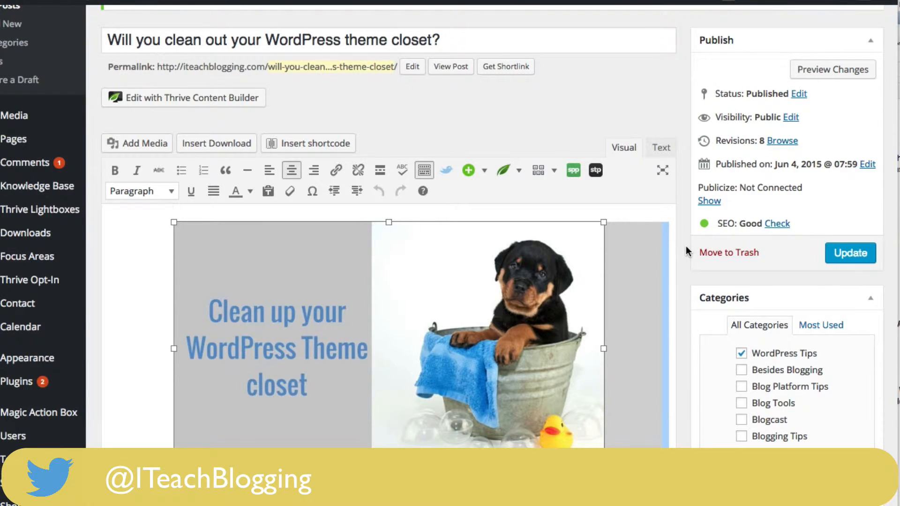
mouse_move(625, 43)
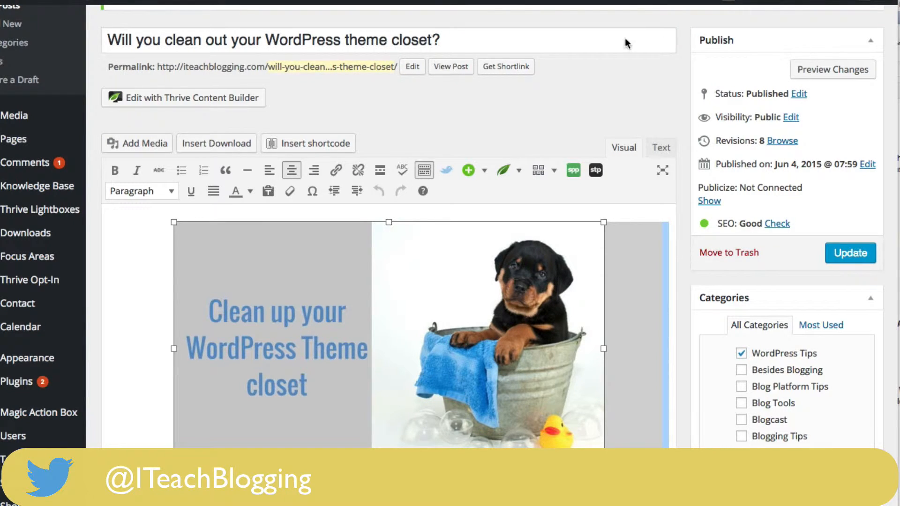
mouse_move(593, 87)
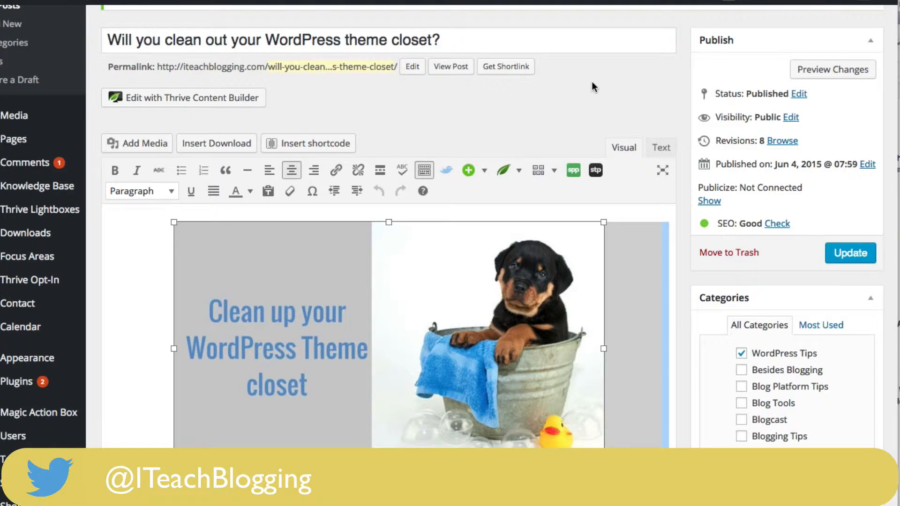
mouse_move(503, 119)
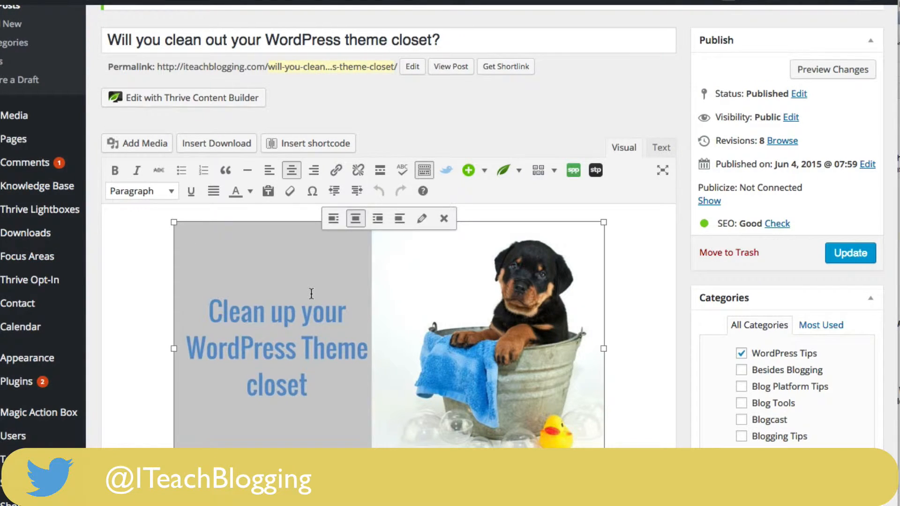
mouse_move(421, 219)
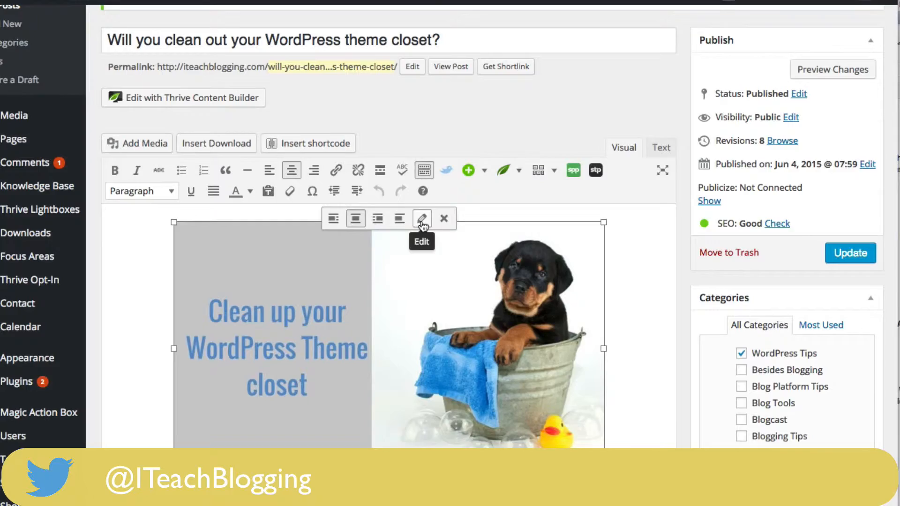
Step: Open the Image Details dialog for the puppy header image
left_click(422, 219)
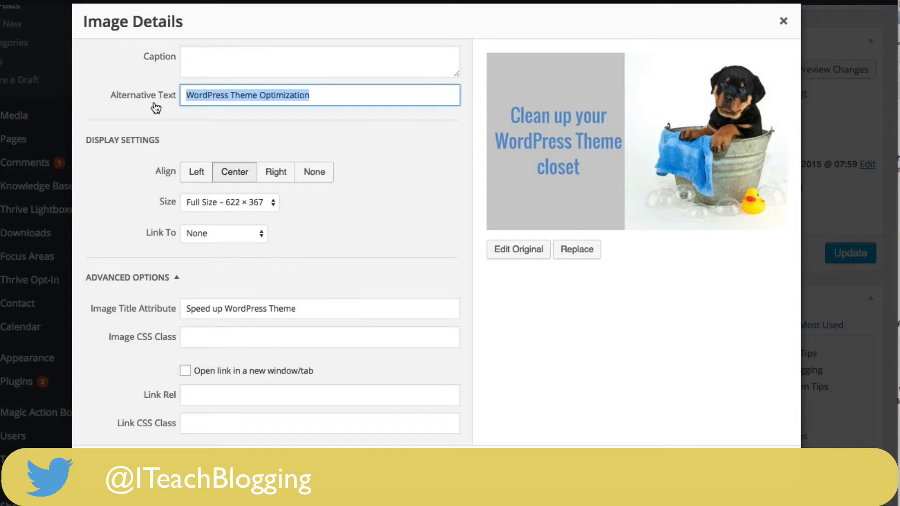
mouse_move(527, 139)
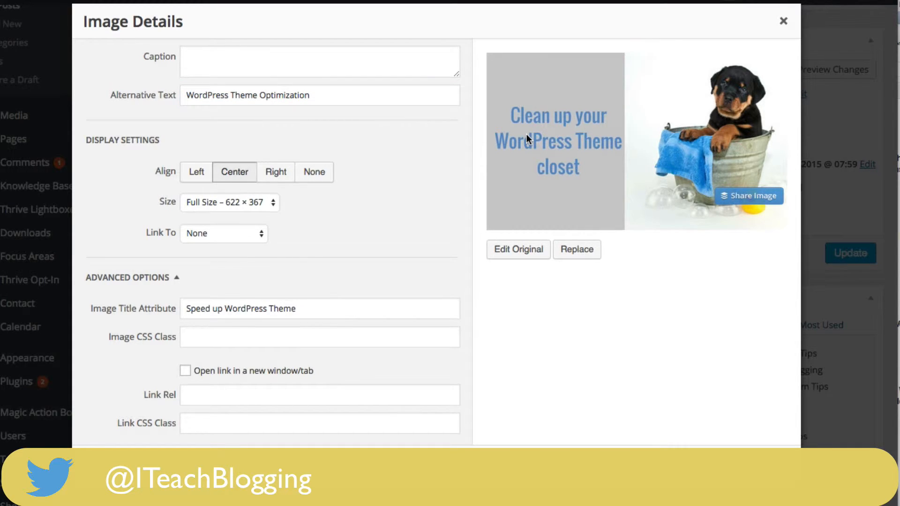
mouse_move(276, 116)
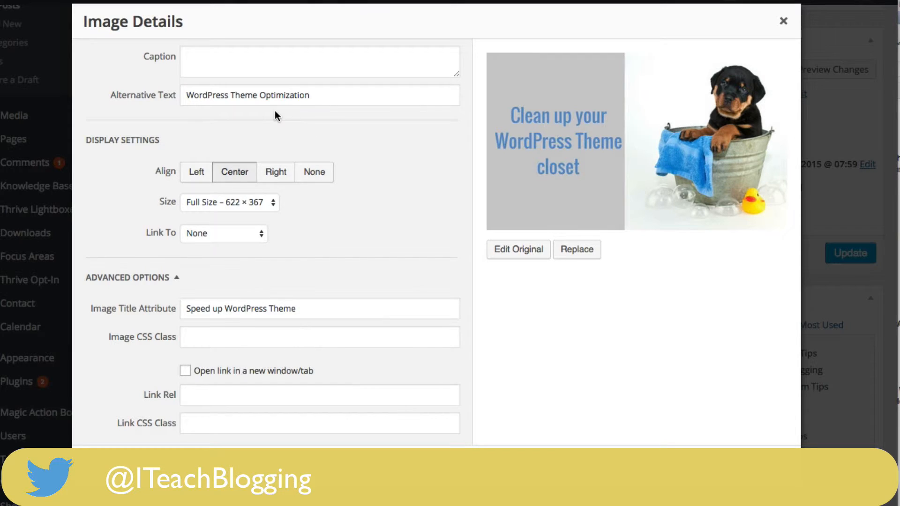
mouse_move(190, 117)
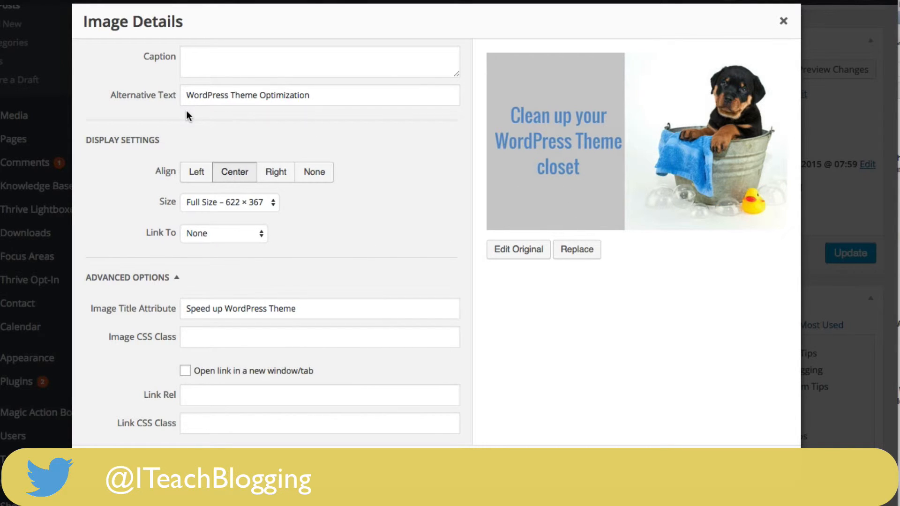
mouse_move(182, 97)
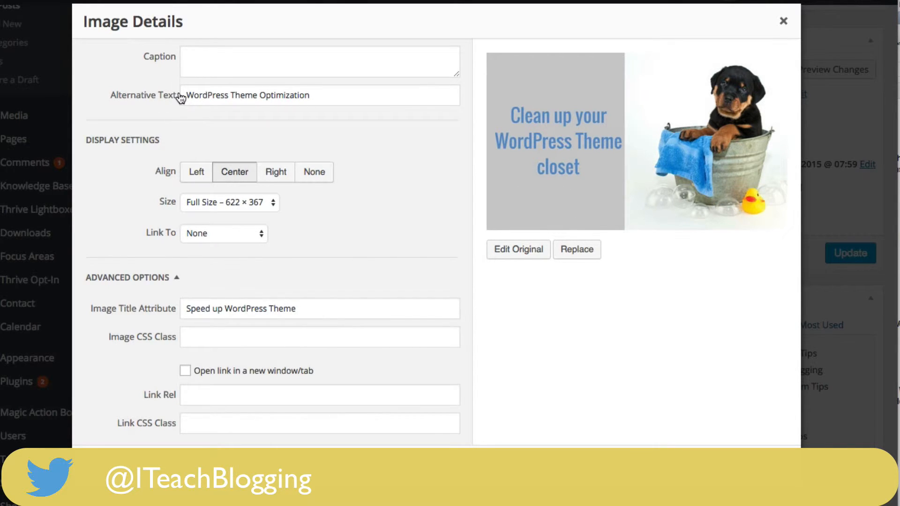
Step: Enter 'WordPress Theme Optimization' as the image's alternative text and update the image
left_click(320, 94)
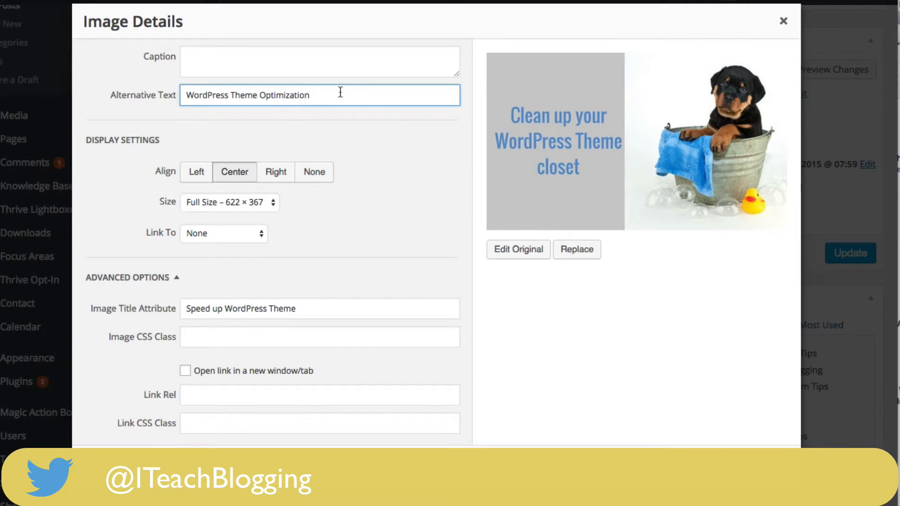
mouse_move(160, 108)
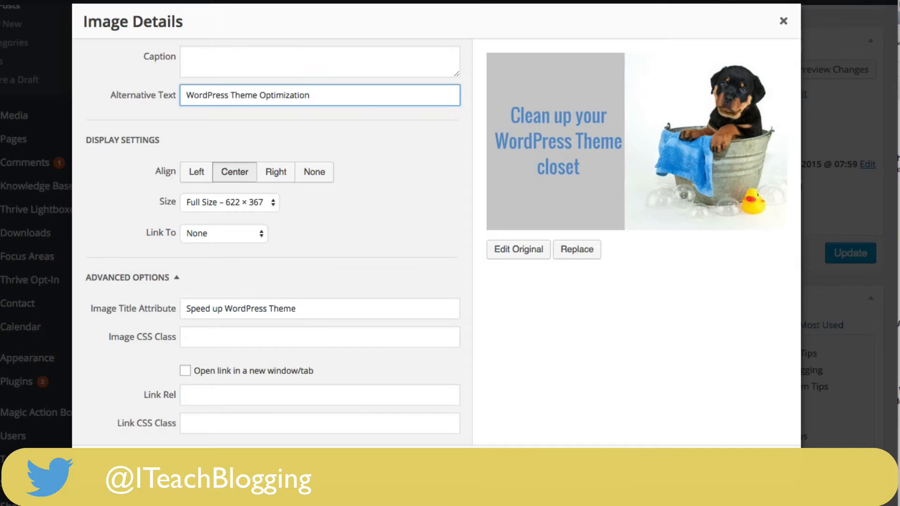
left_click(783, 21)
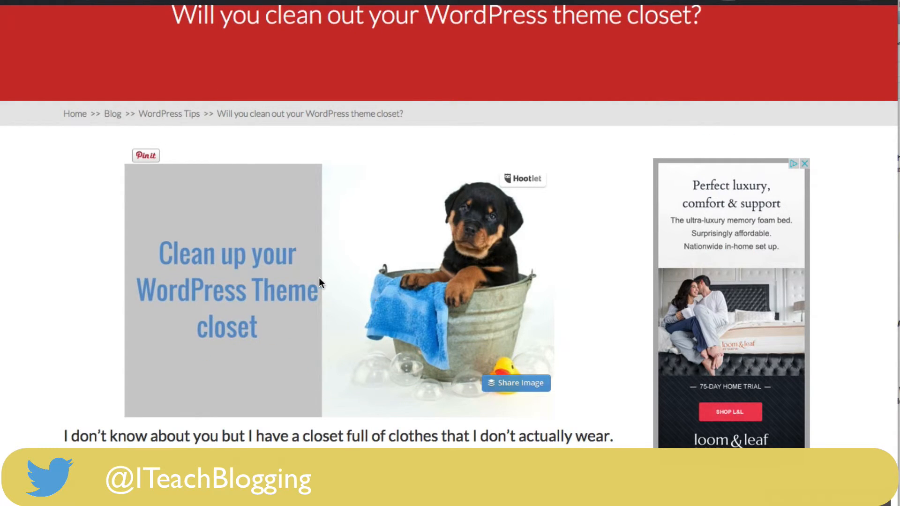
mouse_move(304, 293)
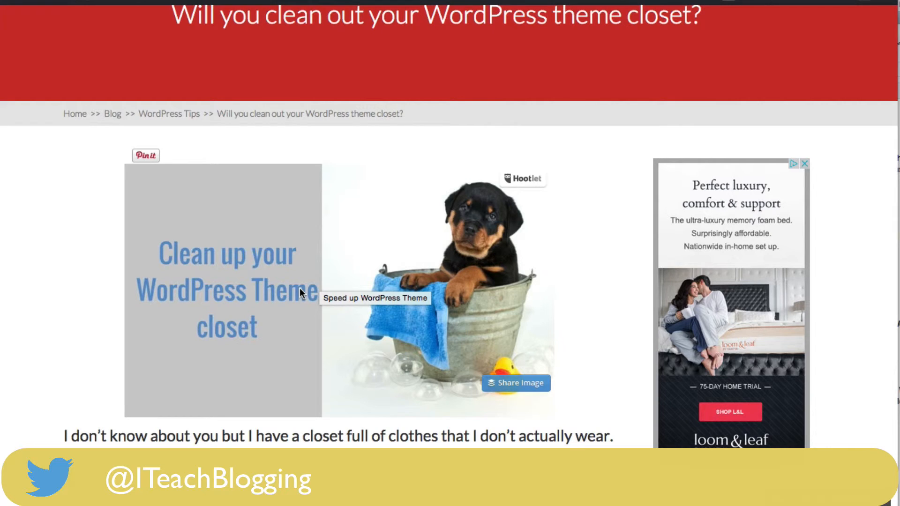
mouse_move(412, 21)
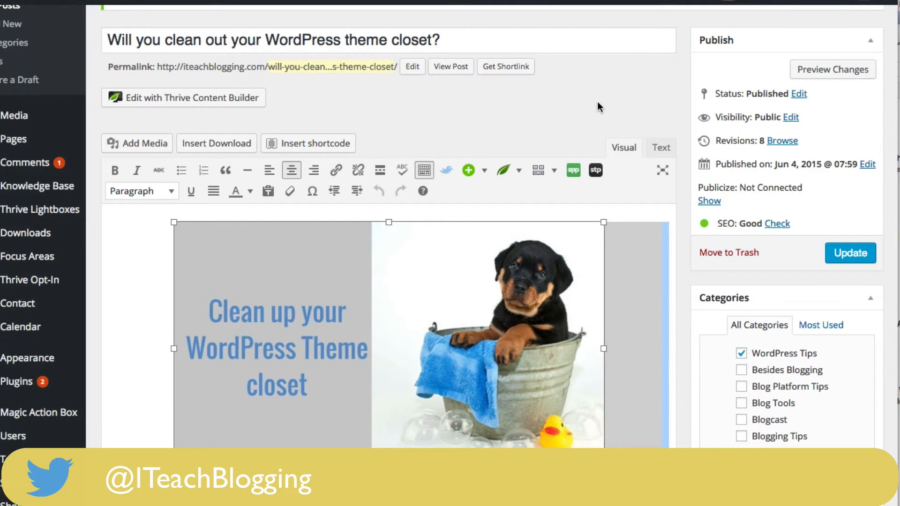
mouse_move(398, 288)
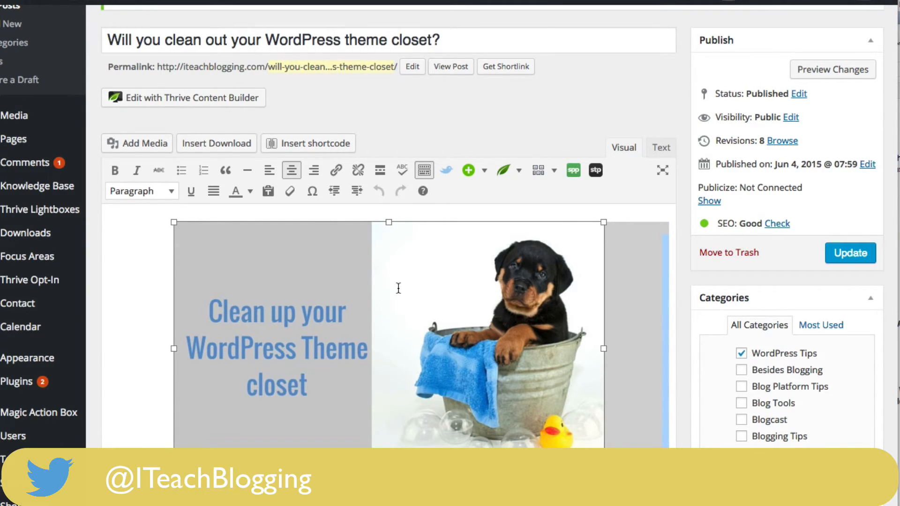